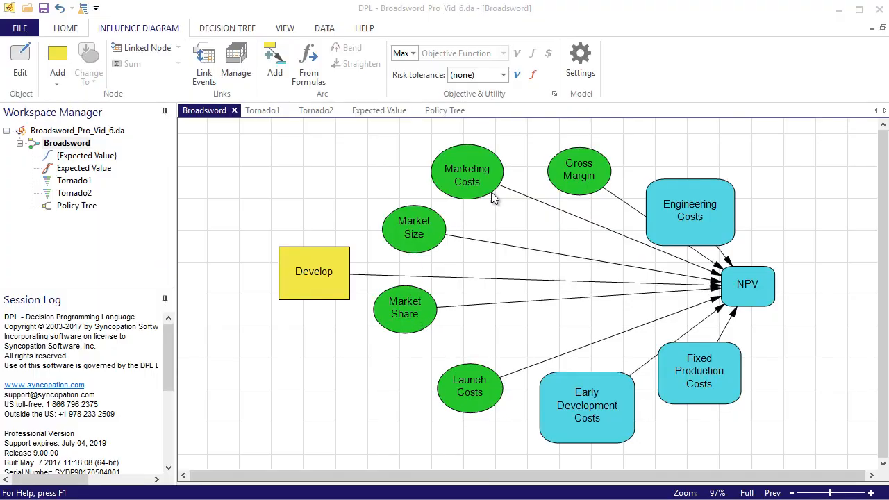
mouse_move(405, 419)
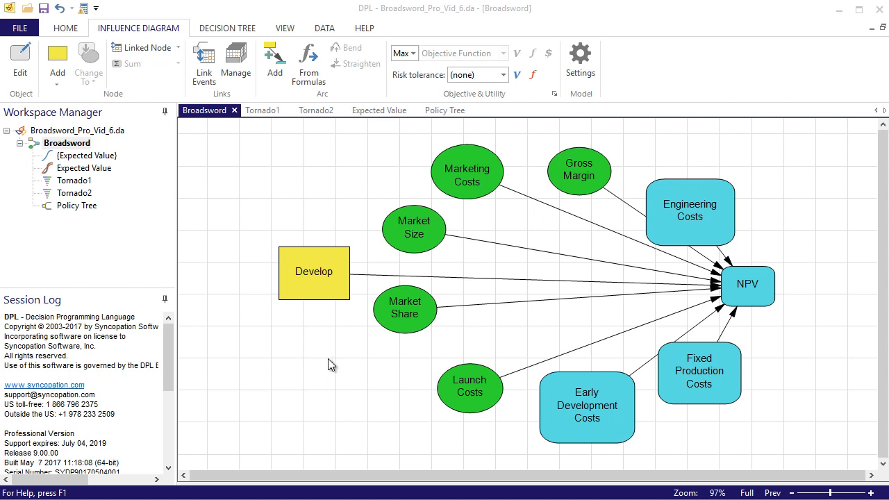
- Choose Add > Chance node on the Influence Diagram ribbon
left_click(57, 62)
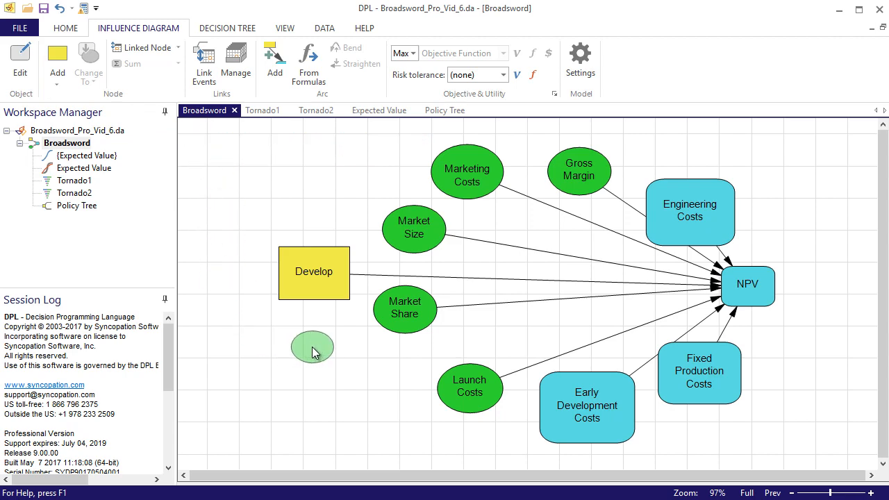
- Place a Market Test chance node below Develop with outcomes Poor, Decent, Outstanding
double_click(312, 346)
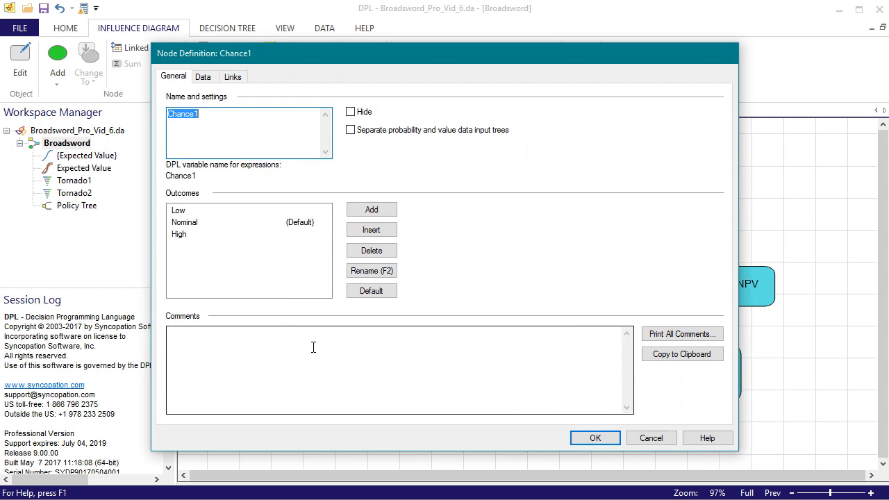
type("Mark")
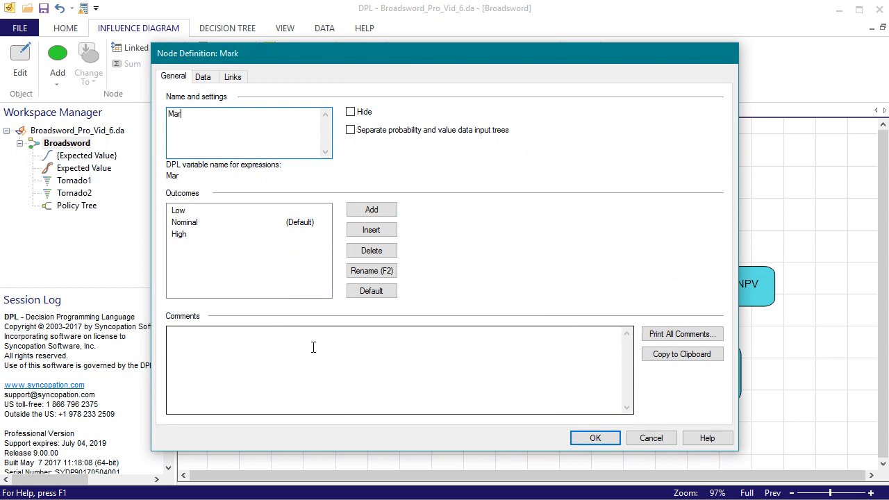
type("Market Test")
left_click(188, 210)
type("Poor")
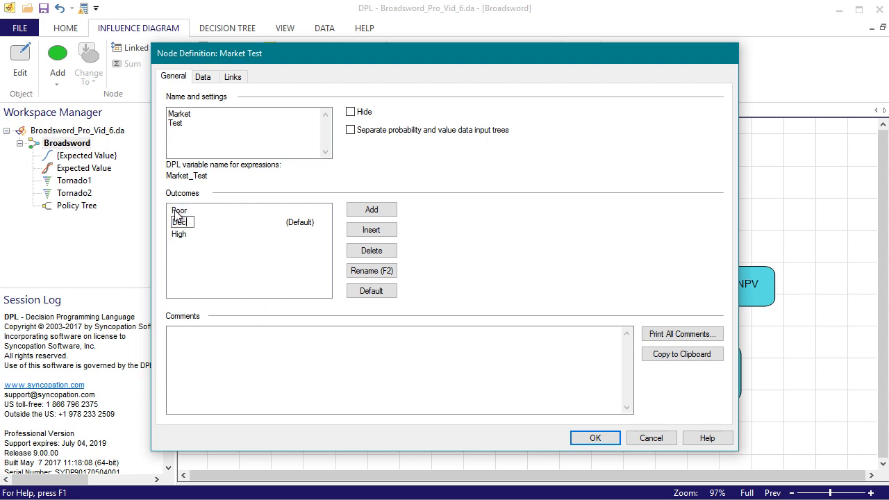
type("Outstandin")
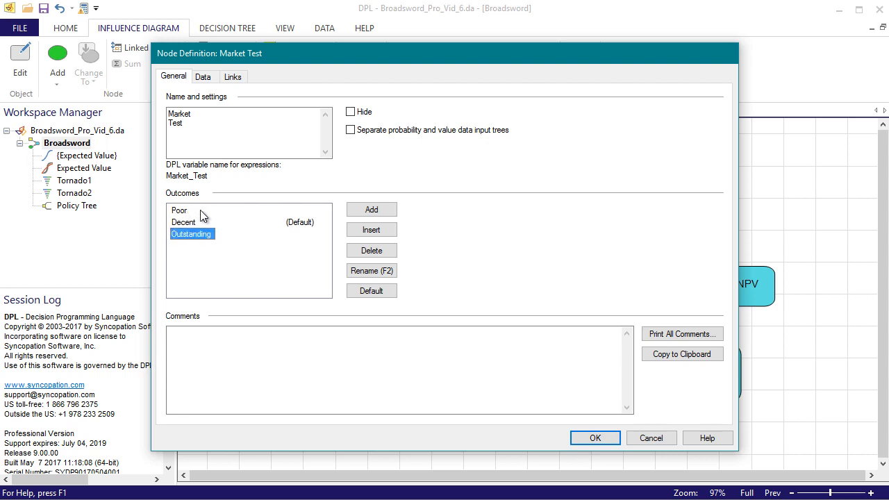
mouse_move(538, 443)
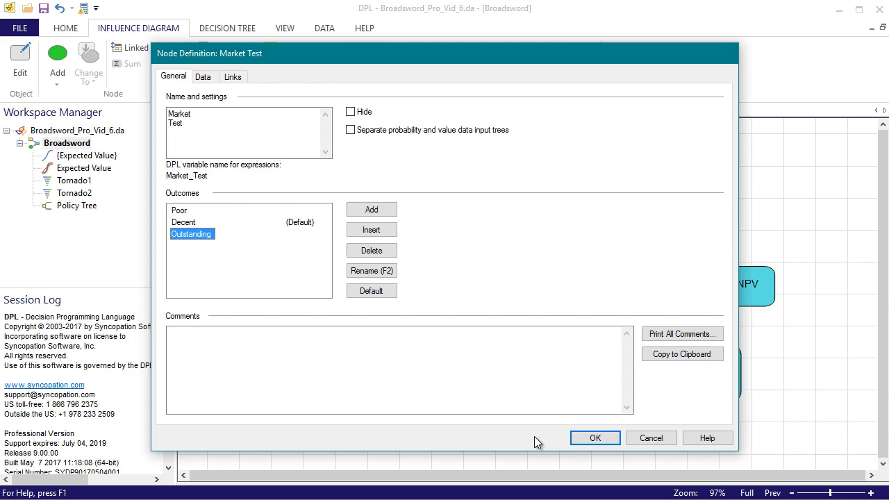
mouse_move(548, 442)
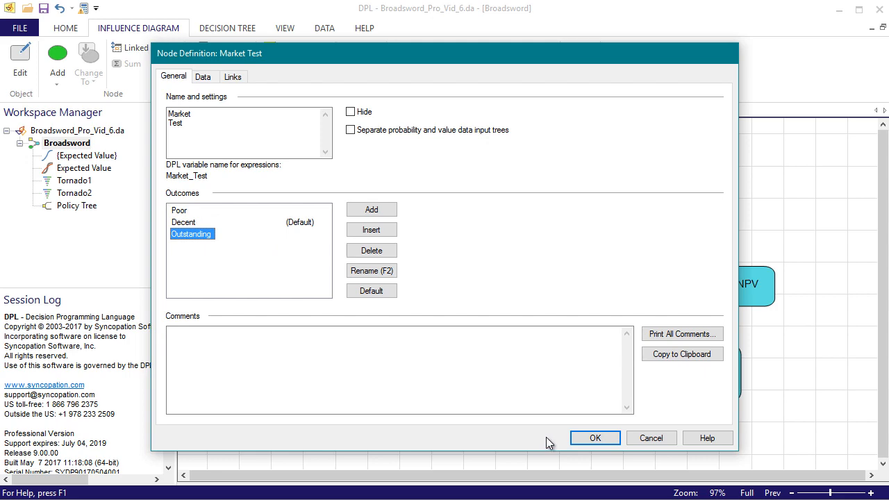
left_click(594, 437)
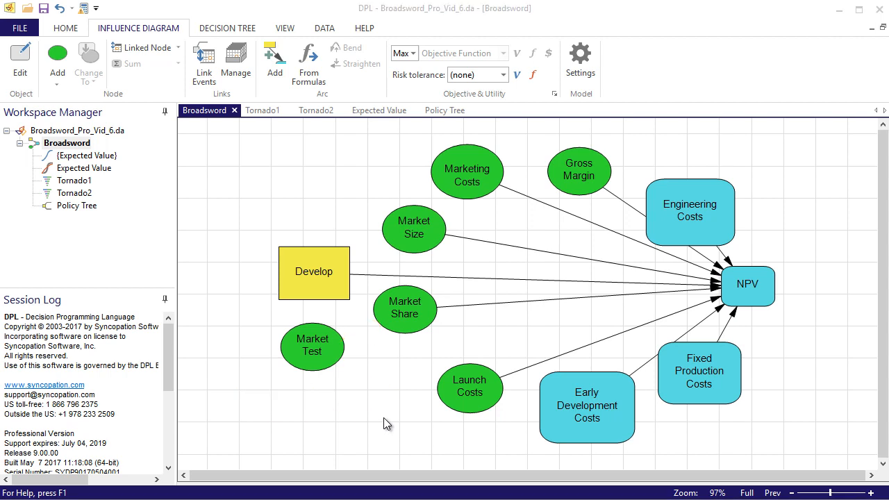
mouse_move(410, 329)
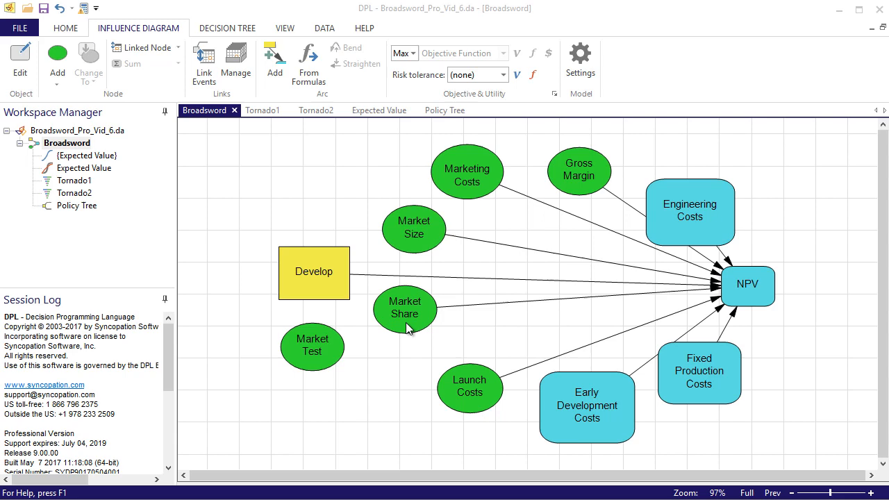
- Condition Market Share's data on Market Test from its Data tab
double_click(405, 311)
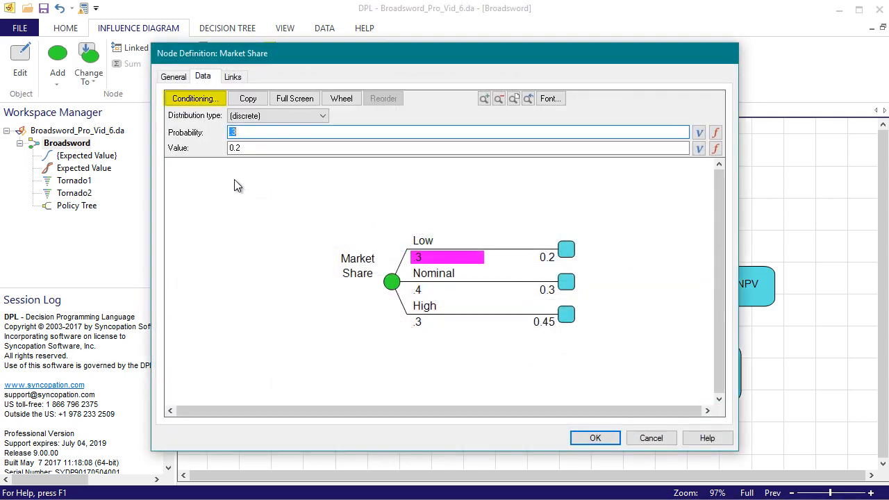
left_click(195, 98)
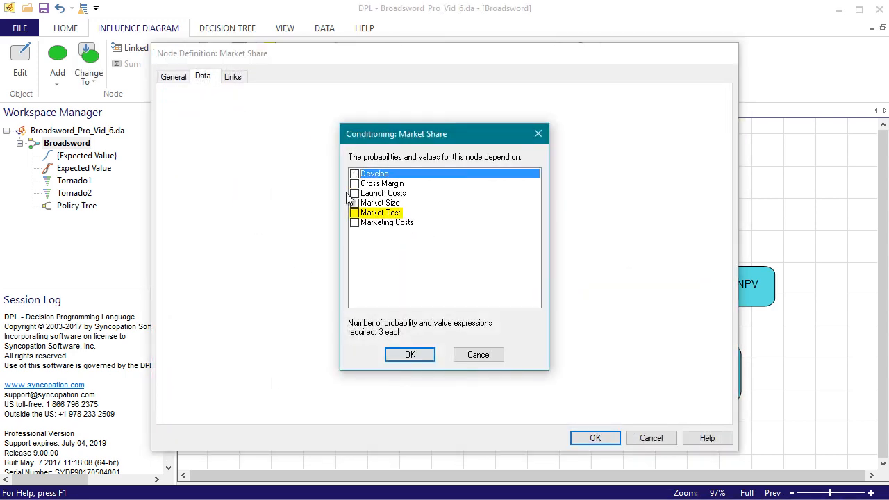
left_click(355, 212)
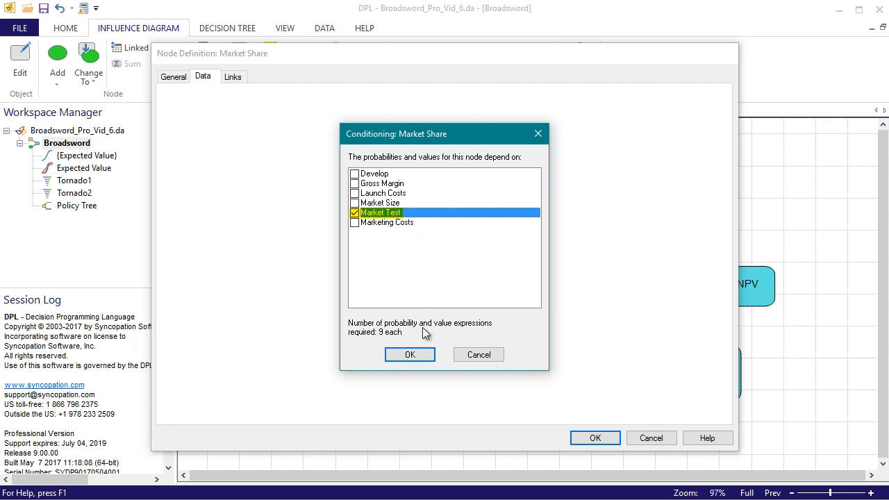
left_click(409, 354)
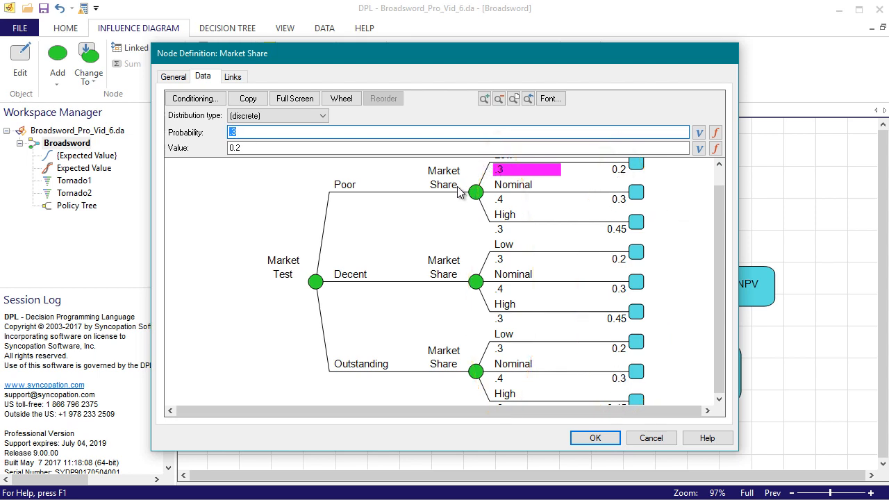
mouse_move(300, 252)
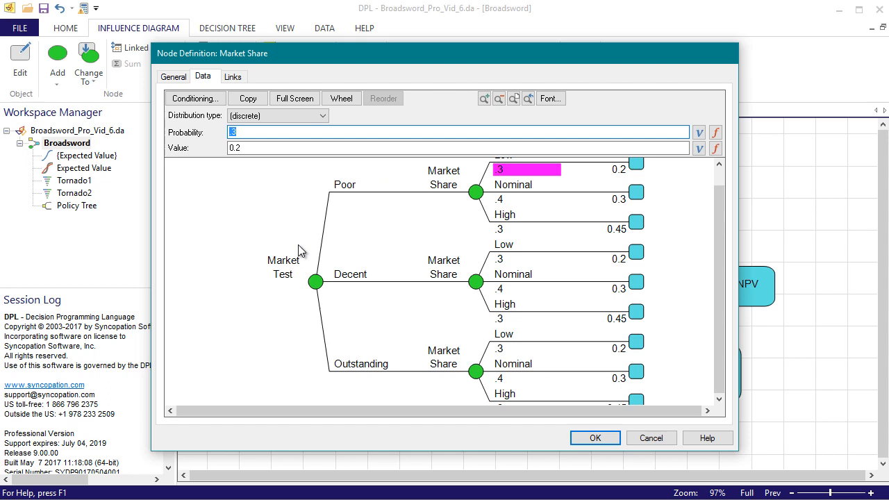
mouse_move(372, 382)
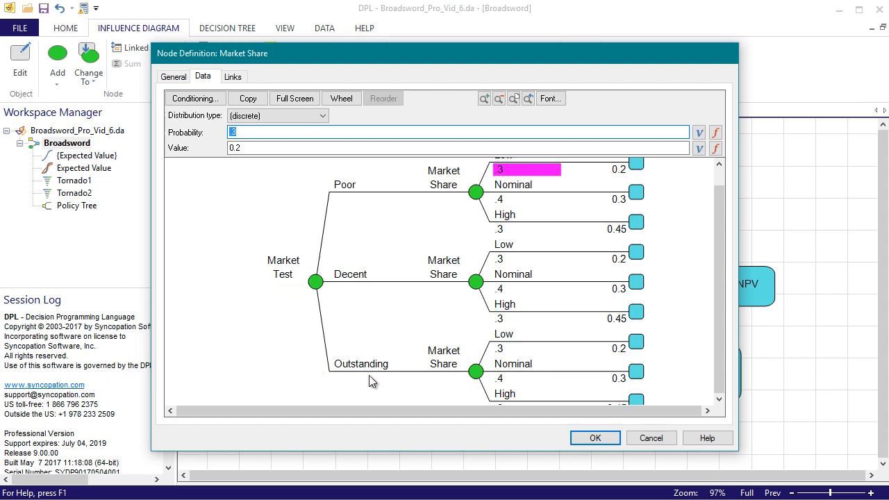
mouse_move(519, 196)
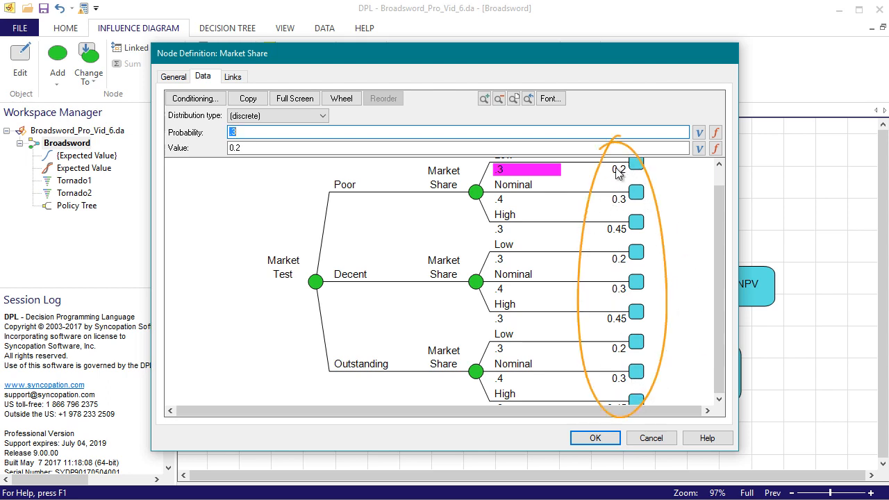
mouse_move(677, 311)
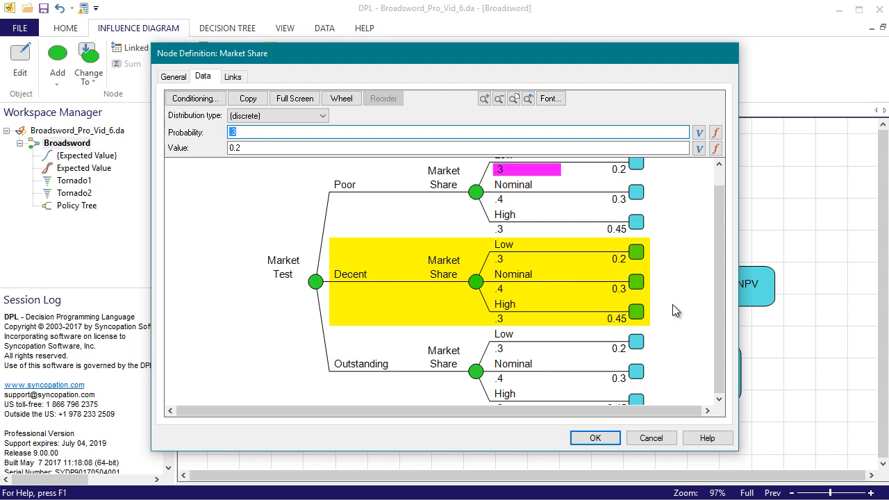
mouse_move(373, 287)
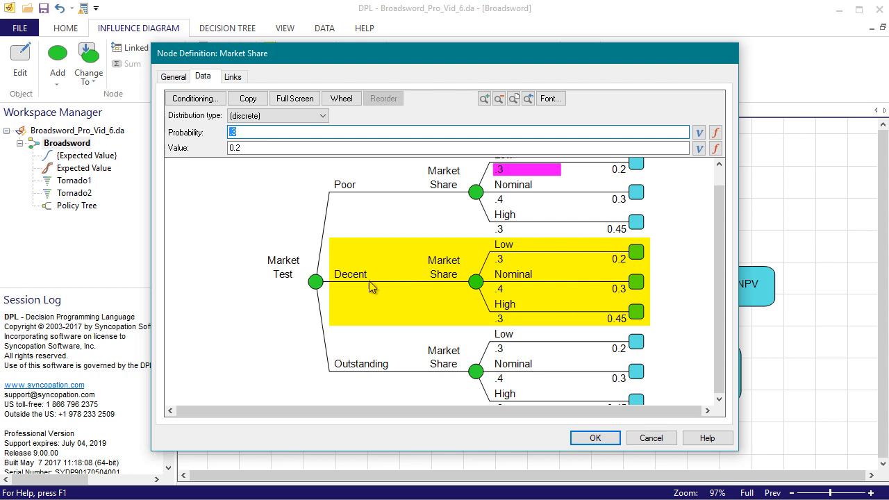
mouse_move(661, 272)
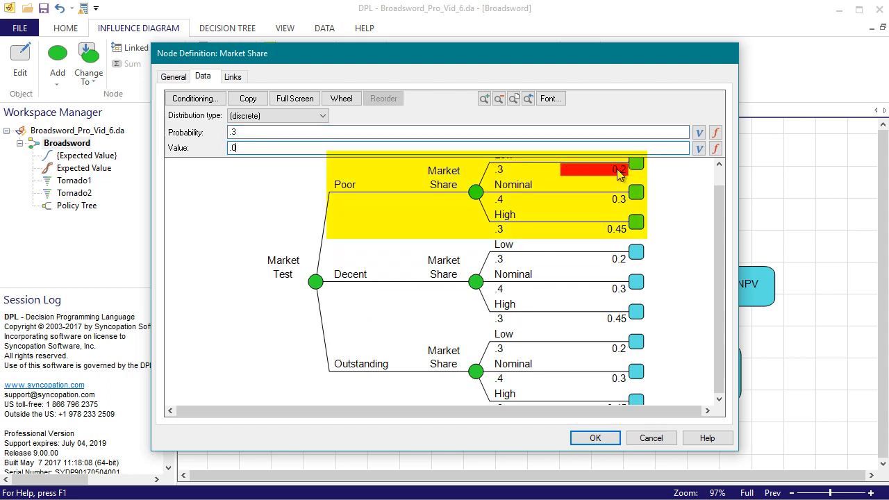
- Enter Market Share values .05/.15/.30 for Poor and .25/.35/.5 for Outstanding
left_click(593, 199)
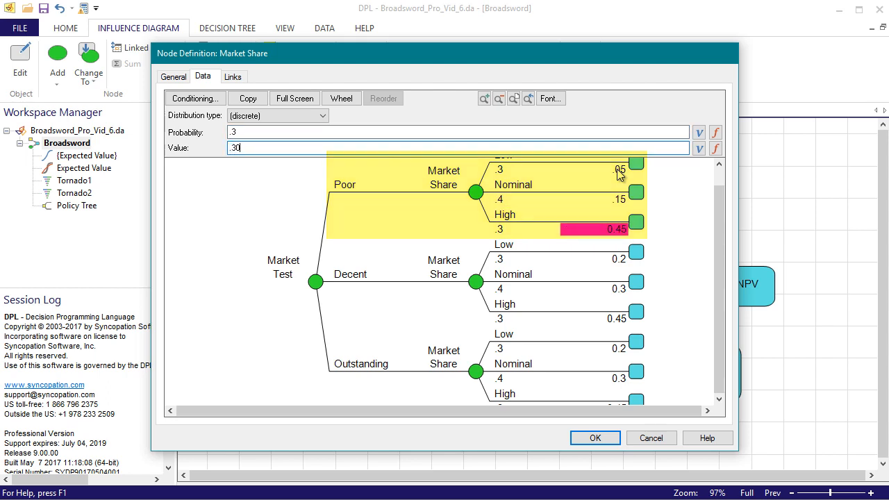
left_click(594, 349)
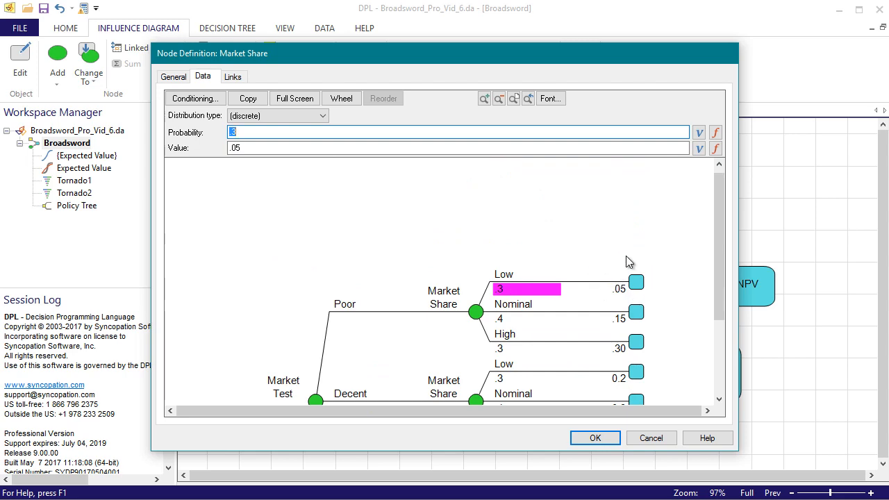
scroll("down", 3)
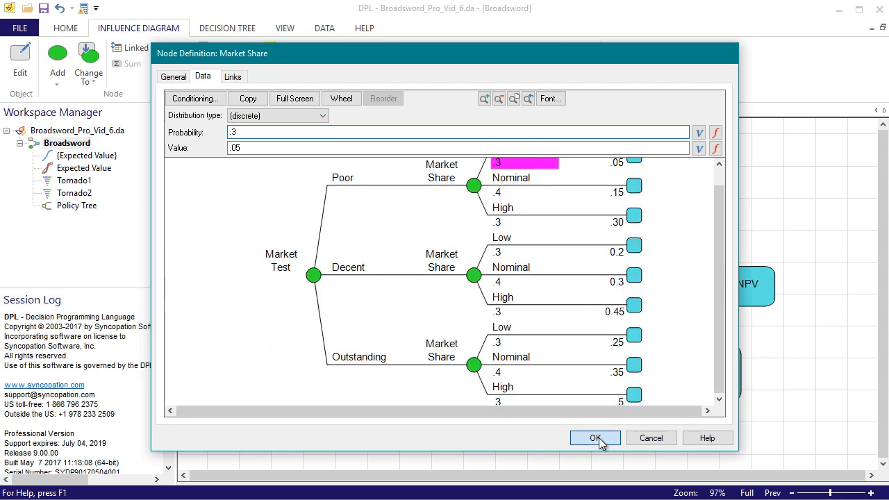
left_click(594, 437)
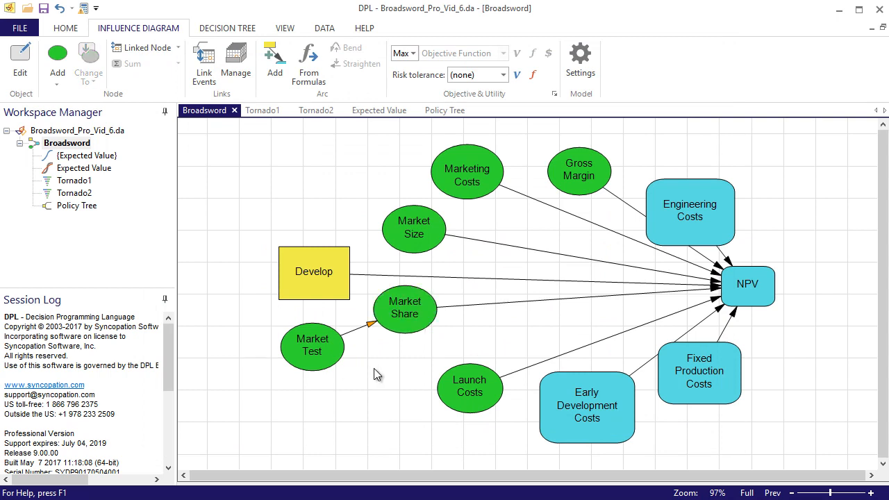
mouse_move(391, 328)
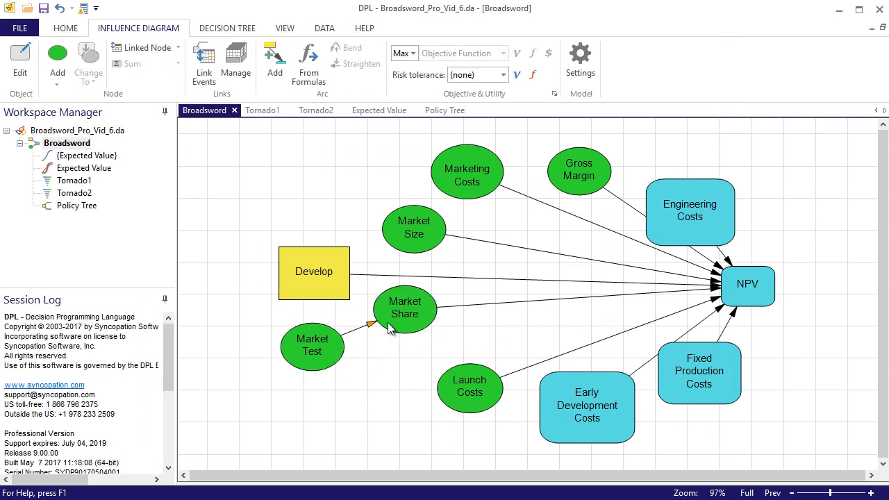
mouse_move(384, 356)
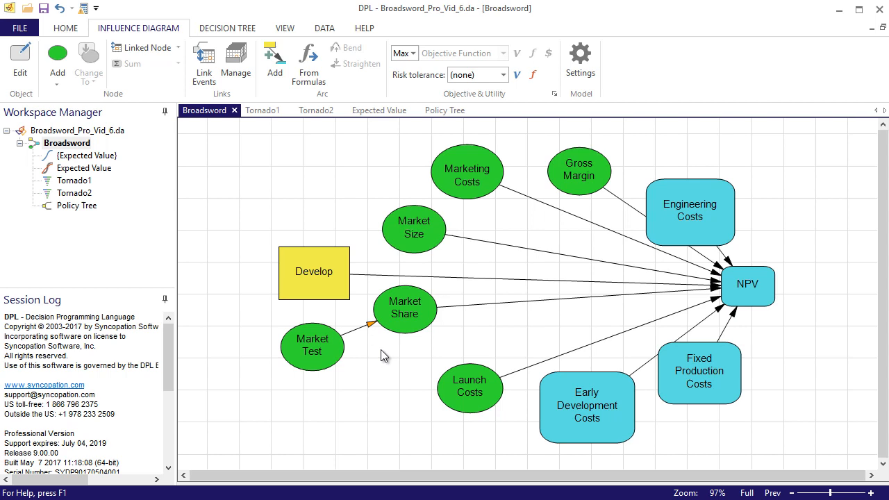
mouse_move(379, 369)
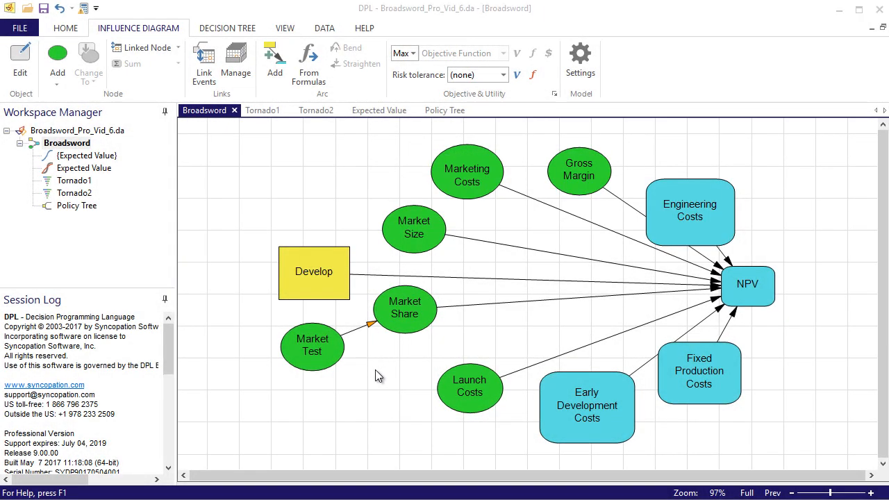
double_click(404, 307)
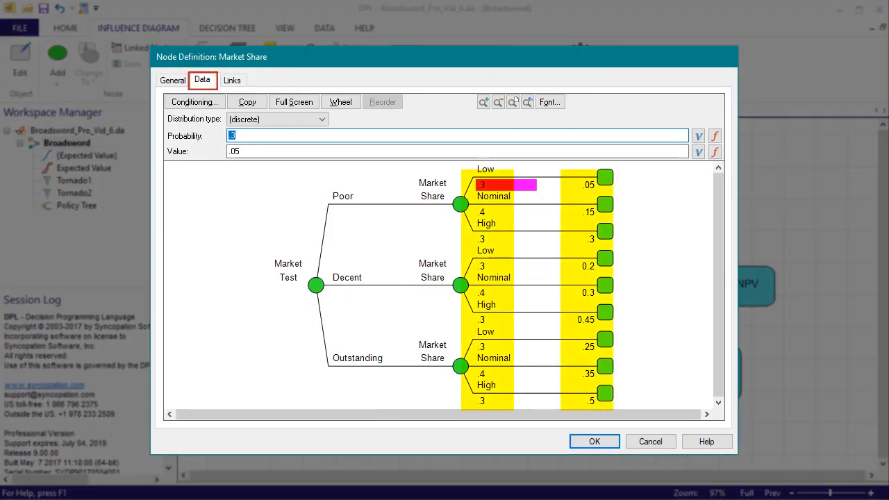
left_click(244, 79)
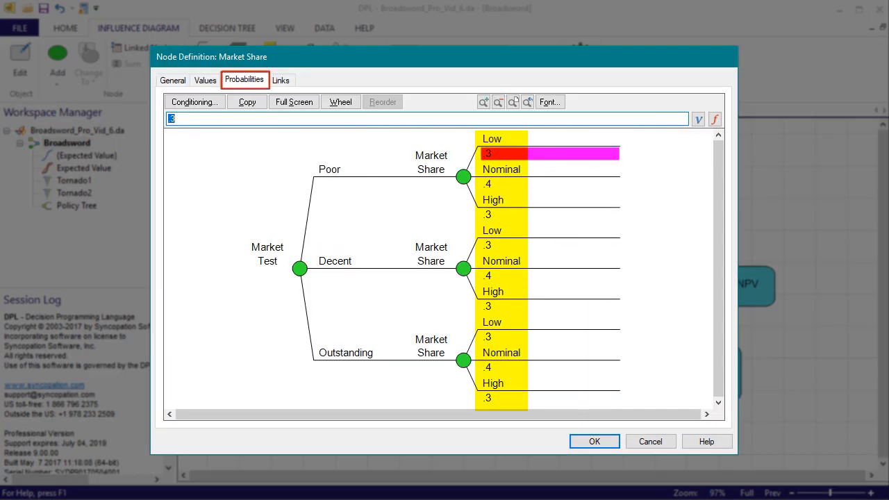
left_click(205, 80)
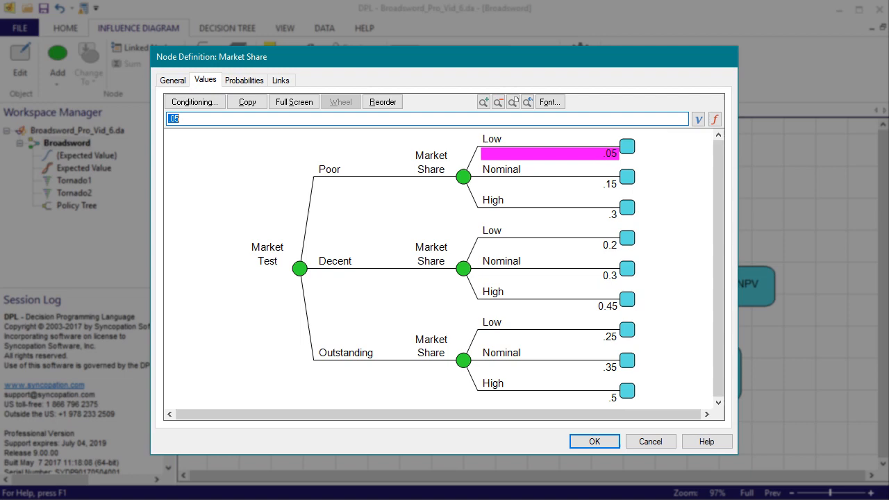
left_click(593, 441)
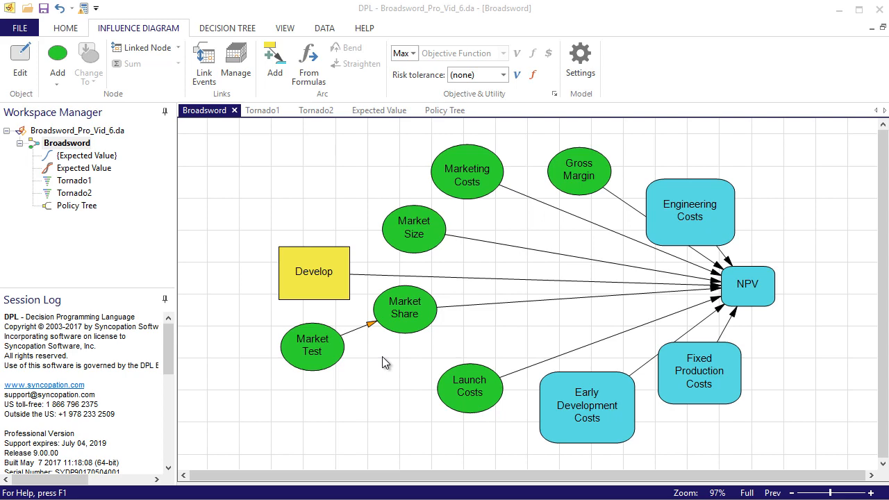
- Stop the Market Test arc conditioning probabilities, deleting the conditioned probability data
double_click(404, 310)
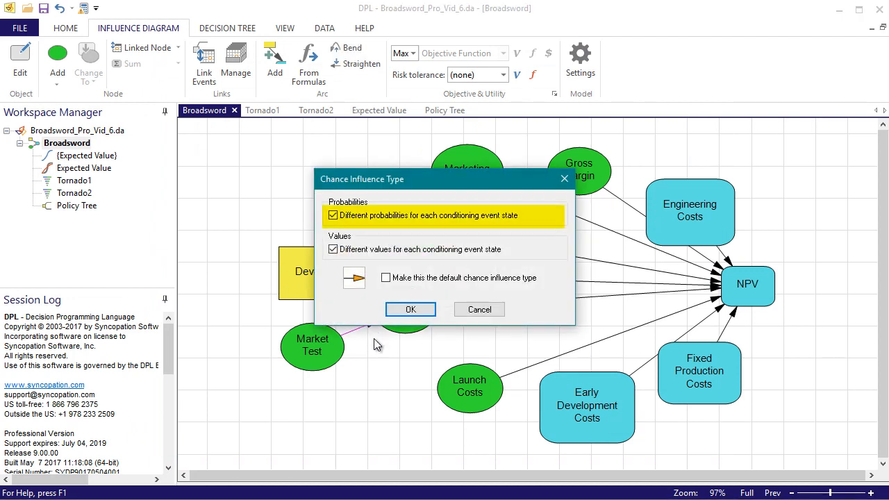
left_click(333, 215)
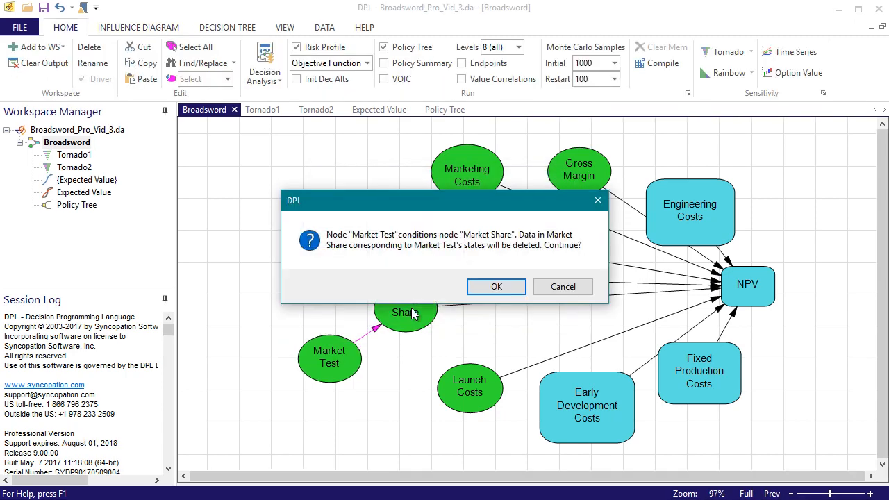
mouse_move(416, 299)
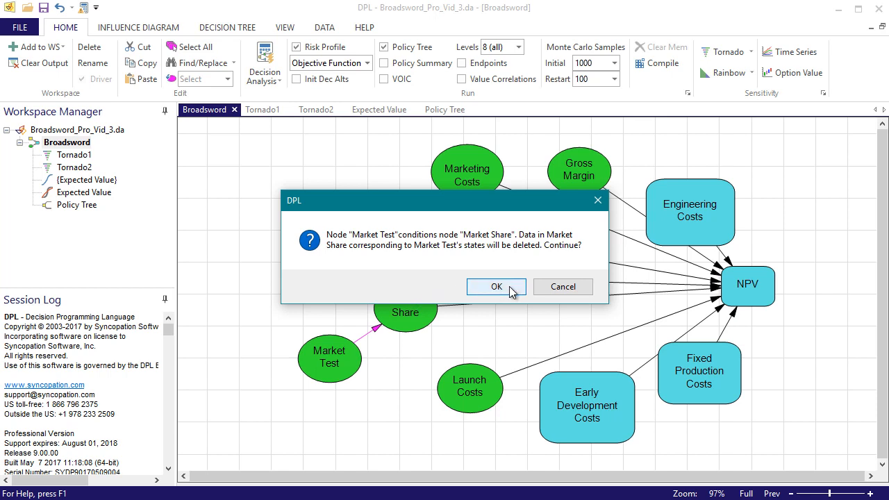
left_click(496, 287)
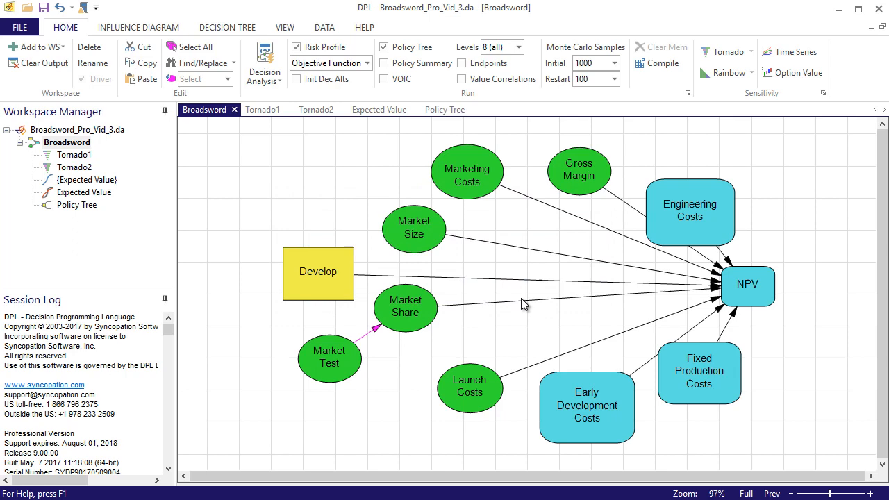
- Verify Market Share's single probability set of .3, .4, .3 for Low, Nominal, High
double_click(405, 305)
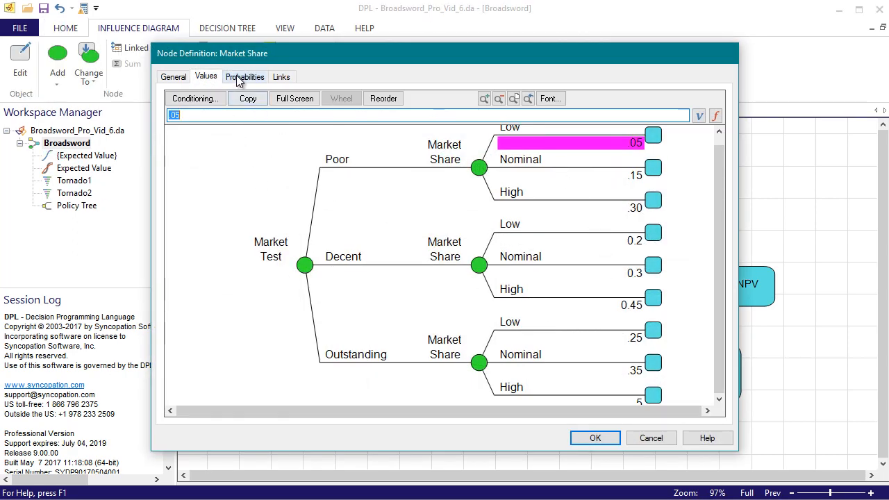
left_click(245, 76)
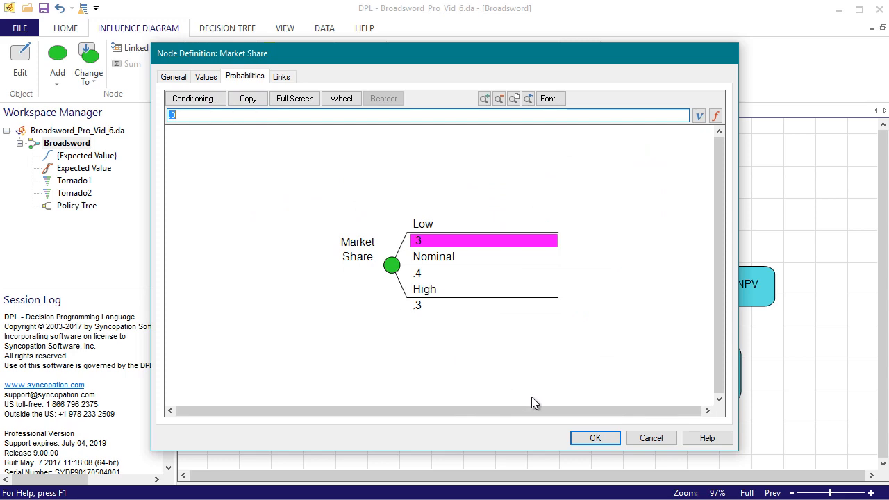
left_click(595, 437)
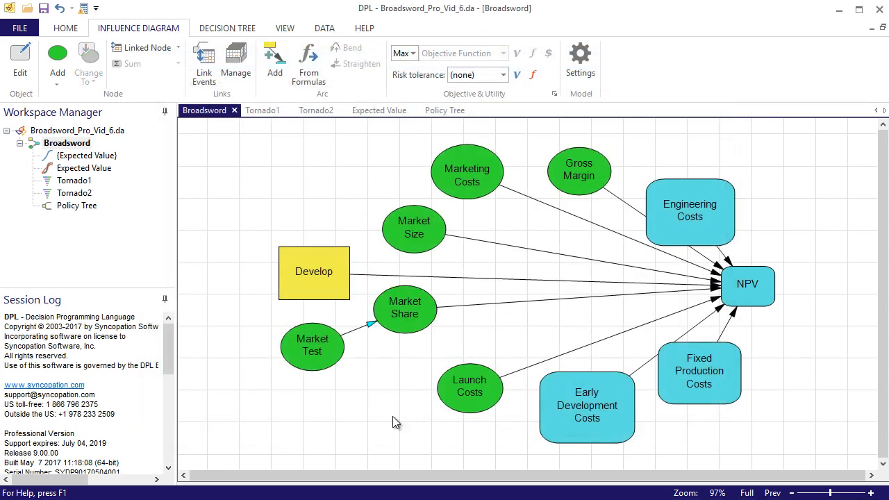
- View the model as a decision tree with Market Test before Market Share
left_click(227, 28)
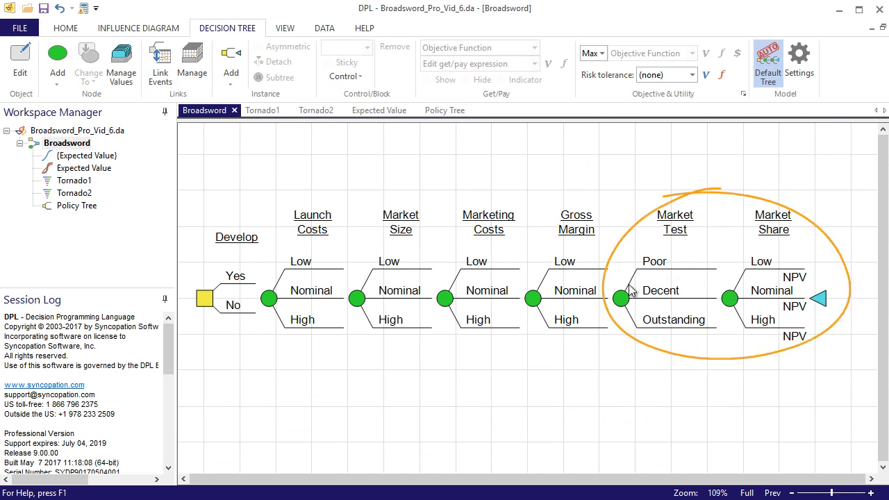
mouse_move(631, 379)
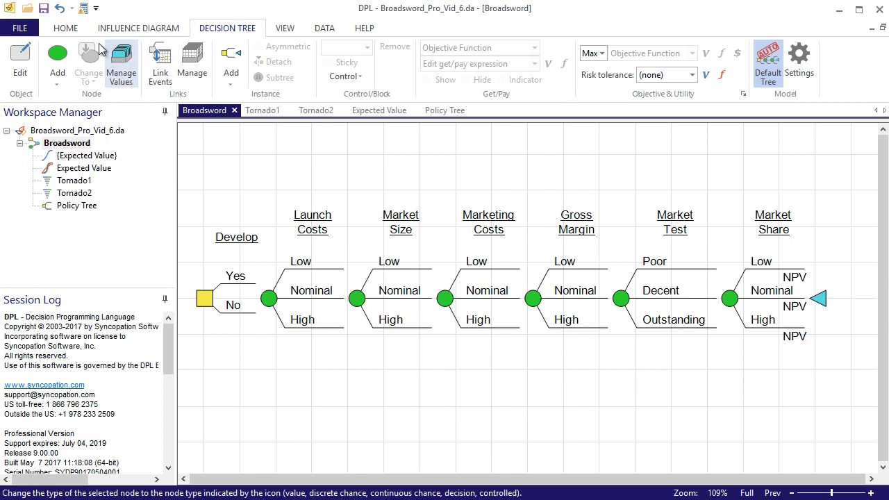
left_click(65, 28)
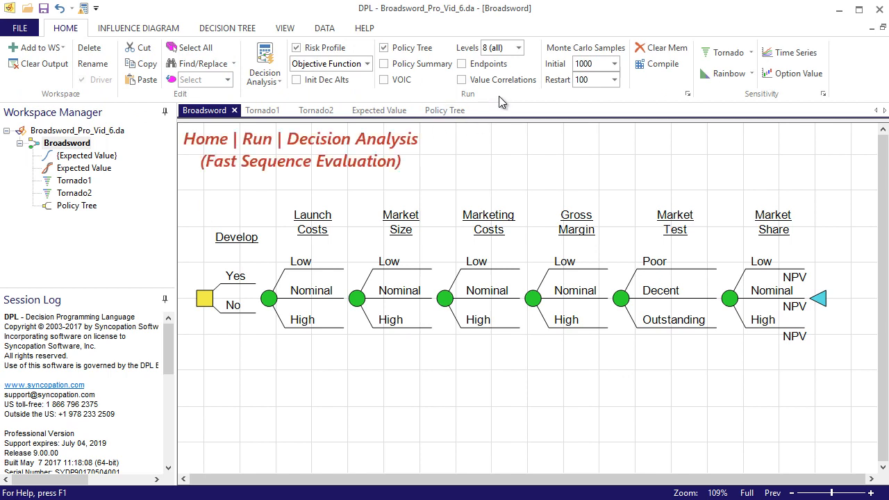
mouse_move(372, 99)
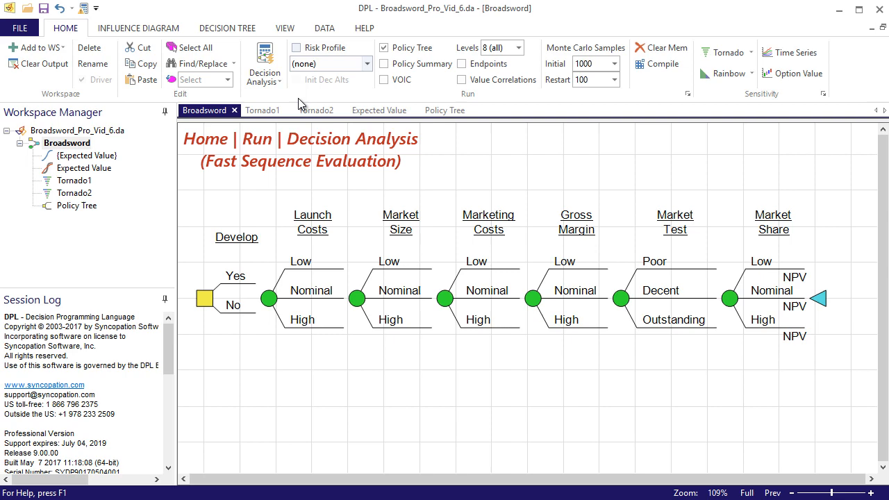
mouse_move(263, 66)
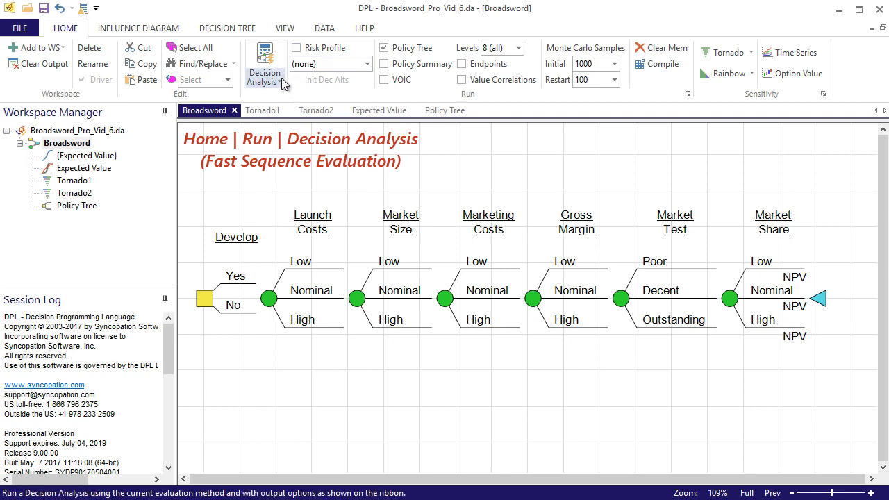
- Run Decision Analysis, clearing previous results, to get Develop worth 5.6
left_click(263, 63)
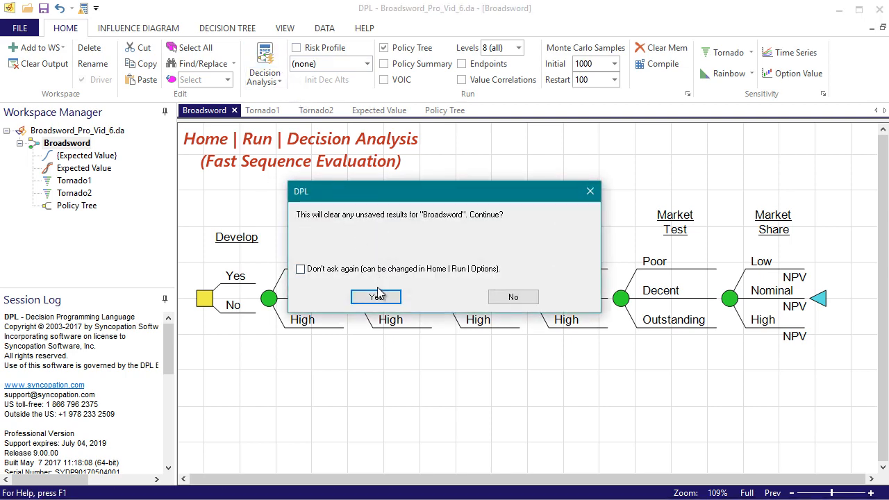
left_click(376, 296)
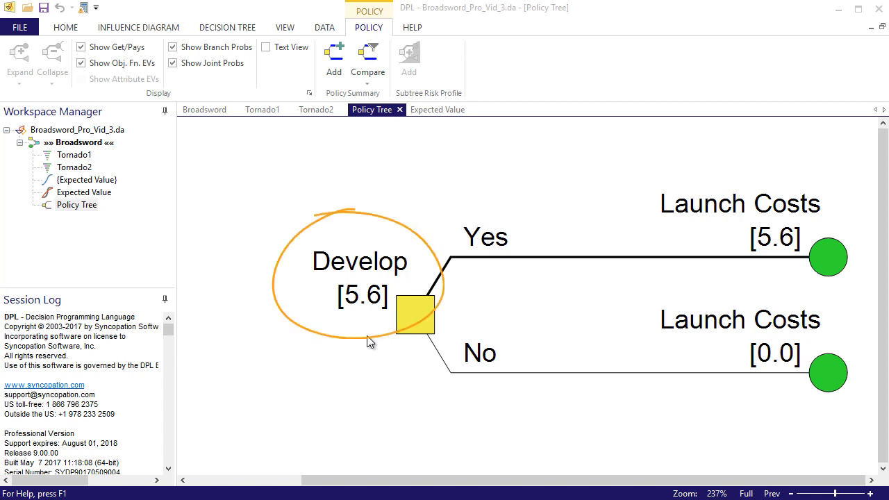
mouse_move(347, 319)
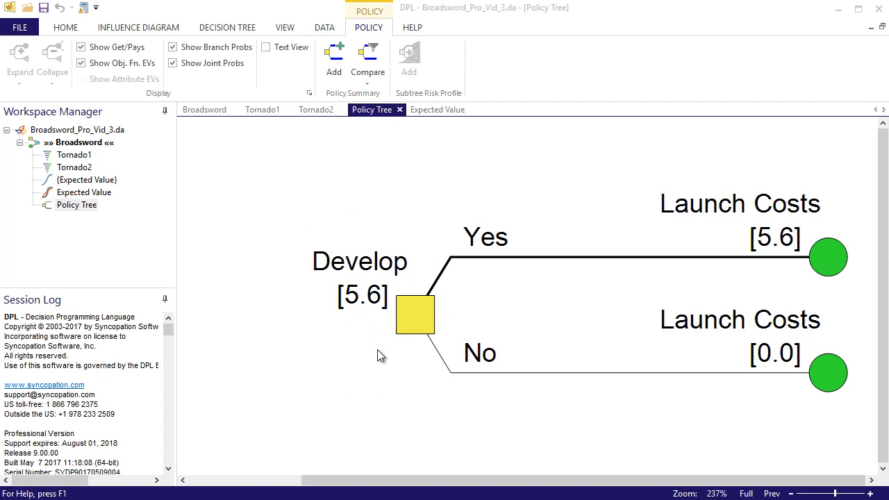
mouse_move(496, 265)
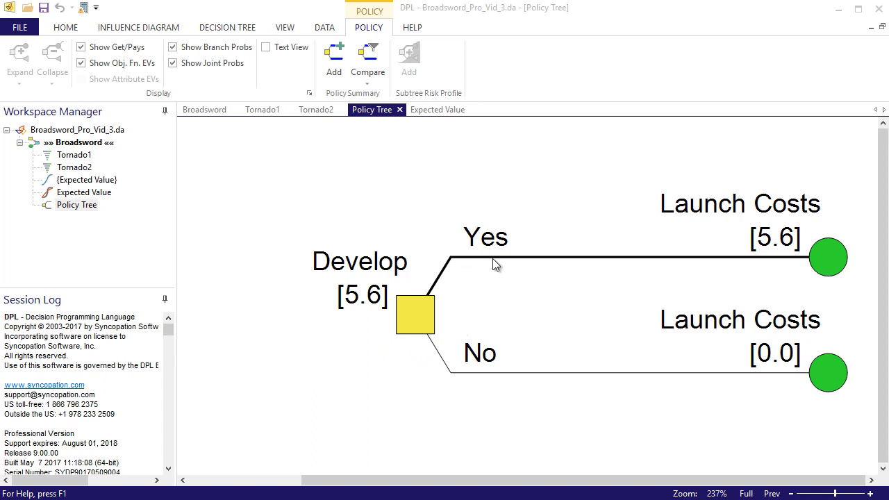